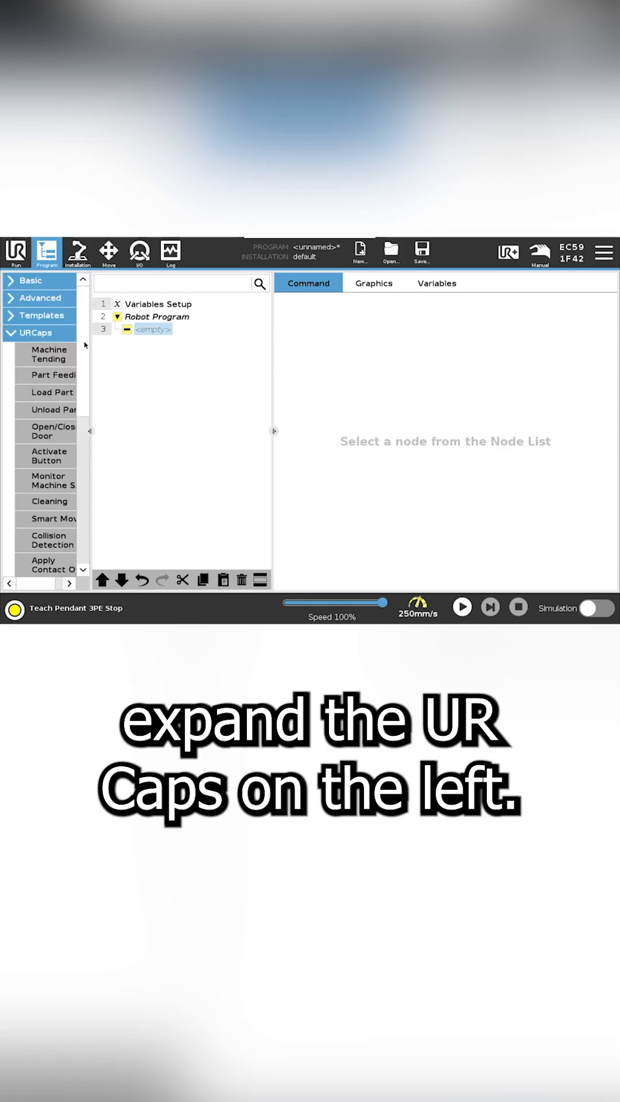
# Step: Insert a Palletizer node from the URCaps list into the robot program
pyautogui.scroll(-3)
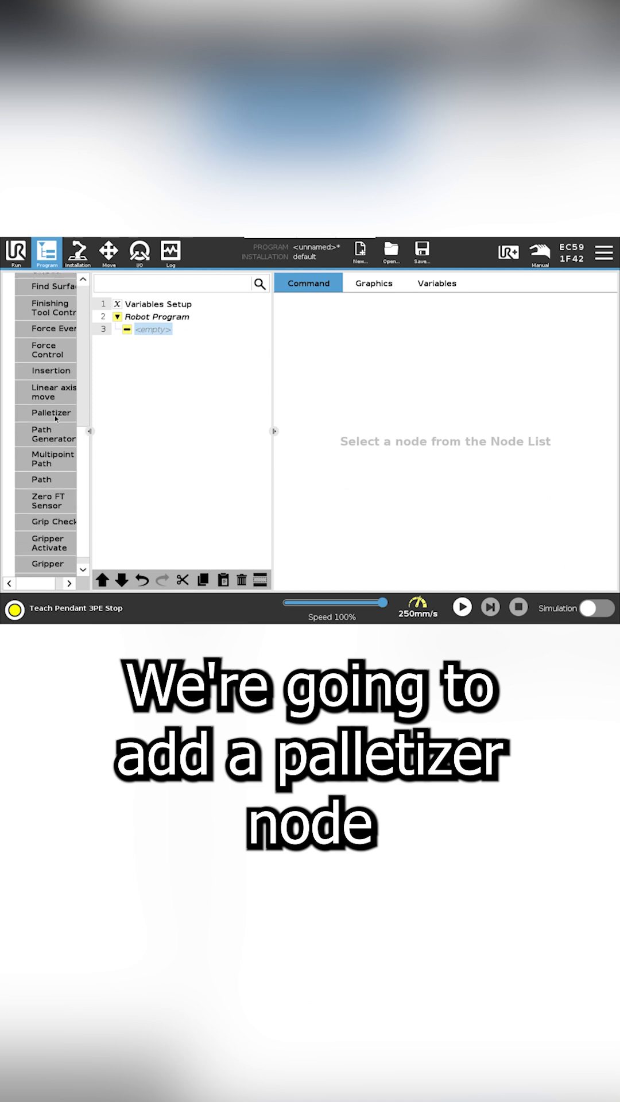
pyautogui.click(49, 412)
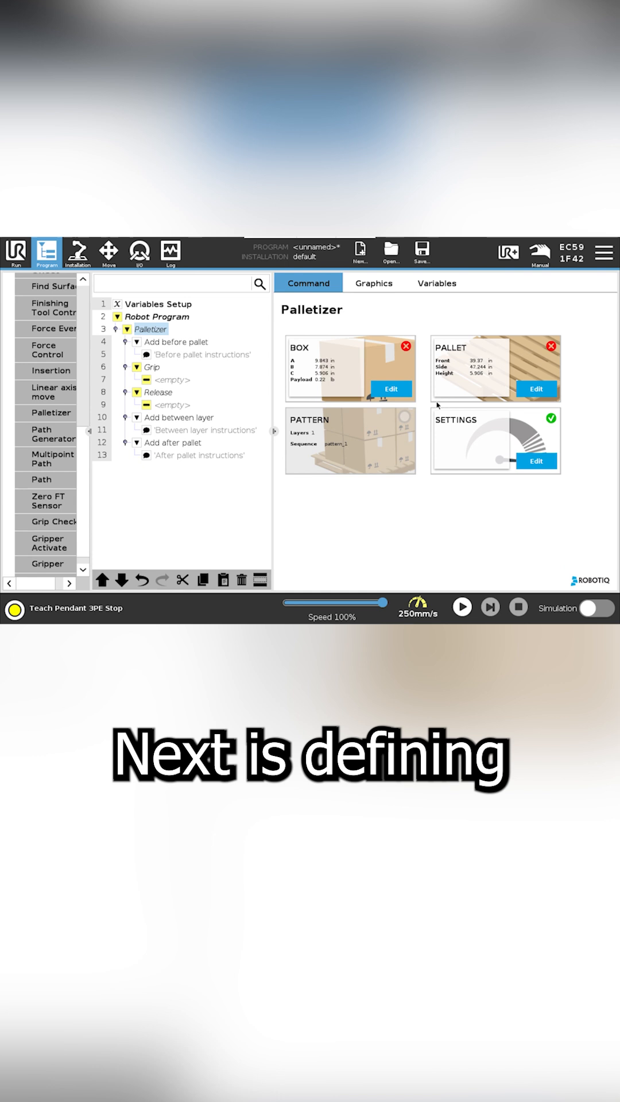
# Step: Define the box as 11.125 × 14.25 × 9 in, 0.25 lb, label orientation on, and record its grip position
pyautogui.click(392, 389)
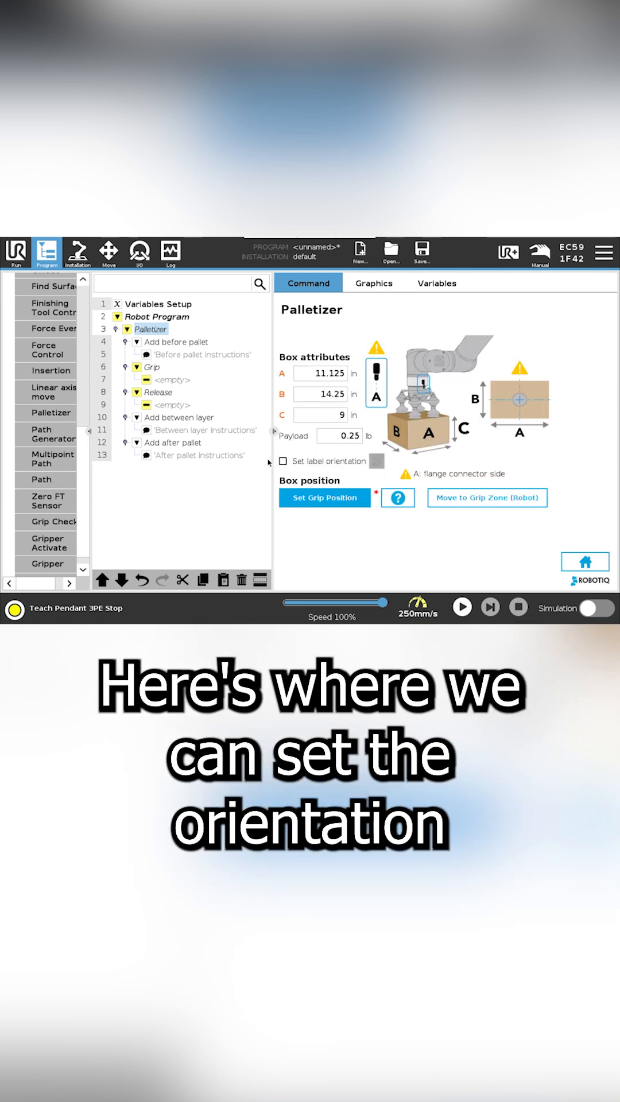
pyautogui.click(284, 462)
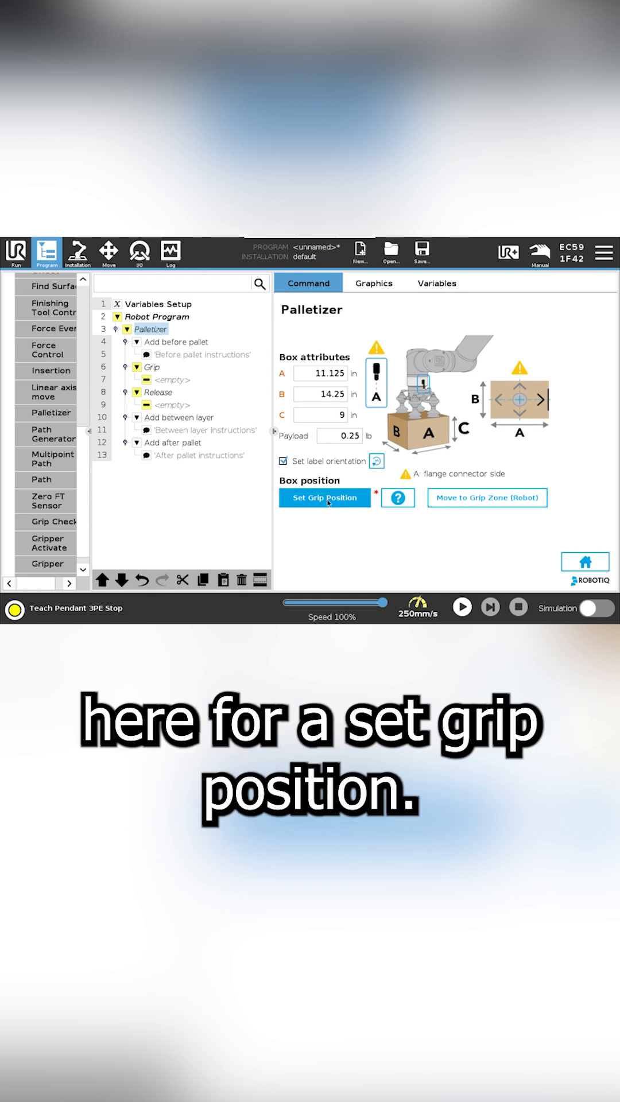
pyautogui.click(324, 497)
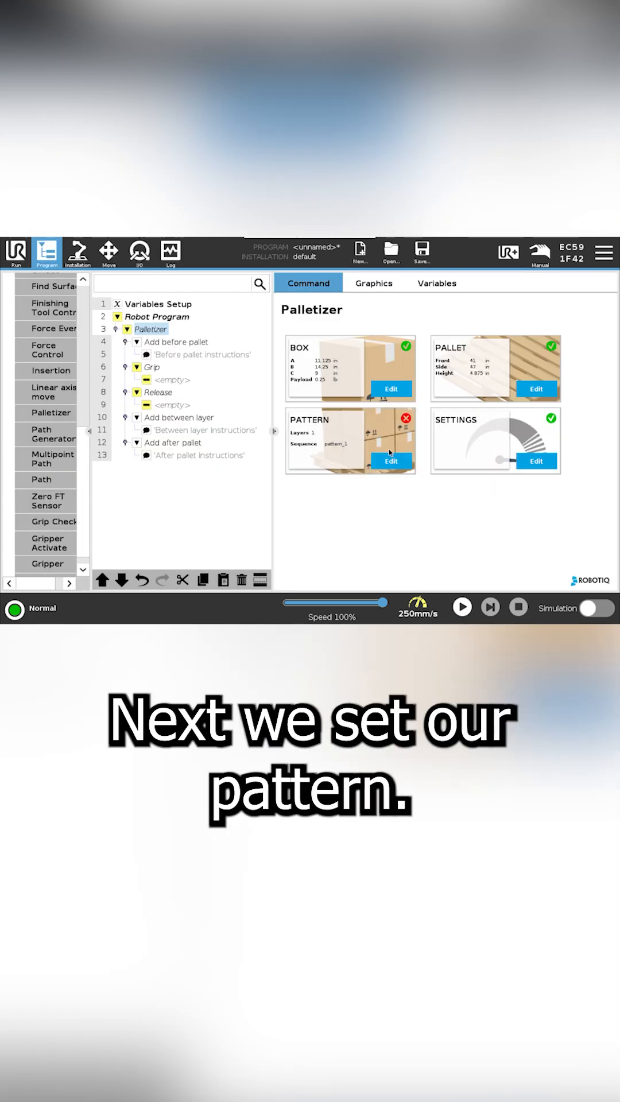
# Step: Place a box on the pallet in pattern_1 using the snapping move strategy
pyautogui.click(390, 461)
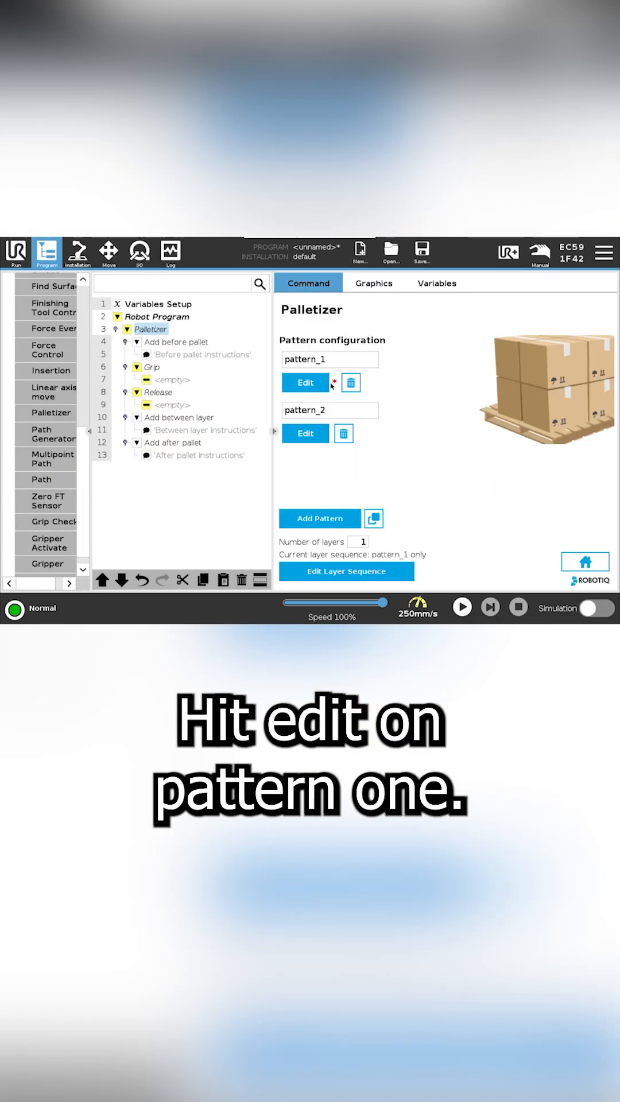
pyautogui.click(305, 382)
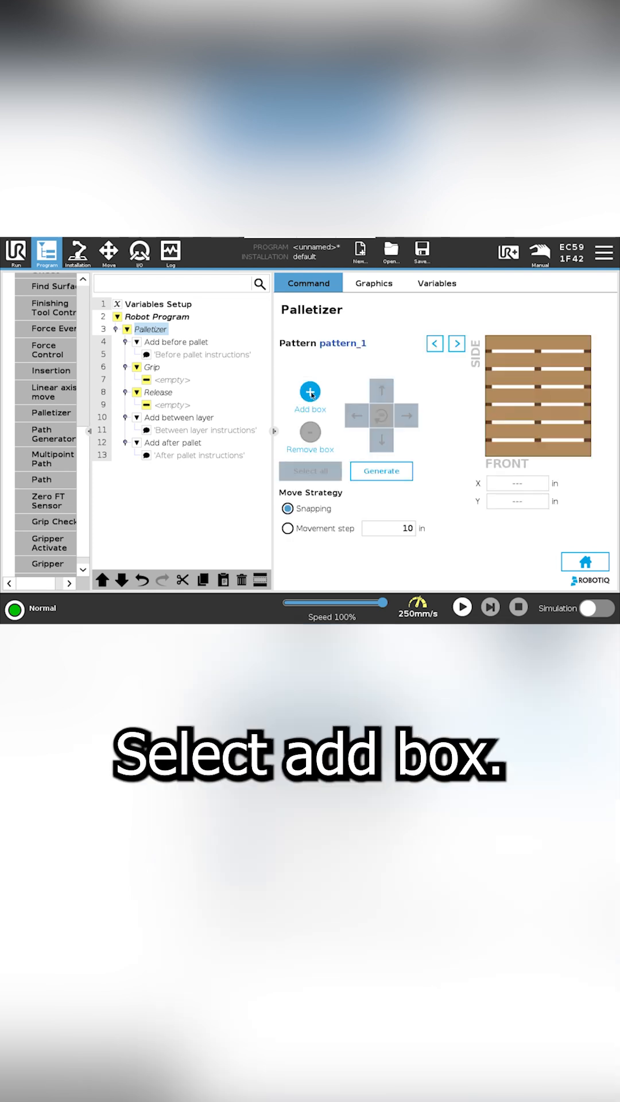
pyautogui.click(309, 394)
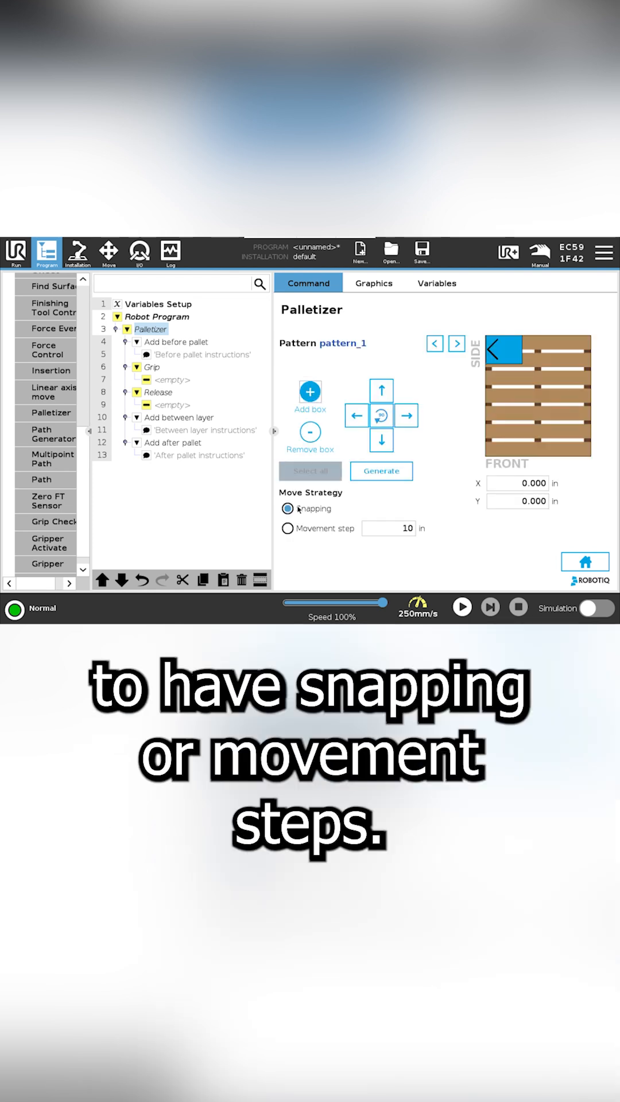
pyautogui.click(287, 528)
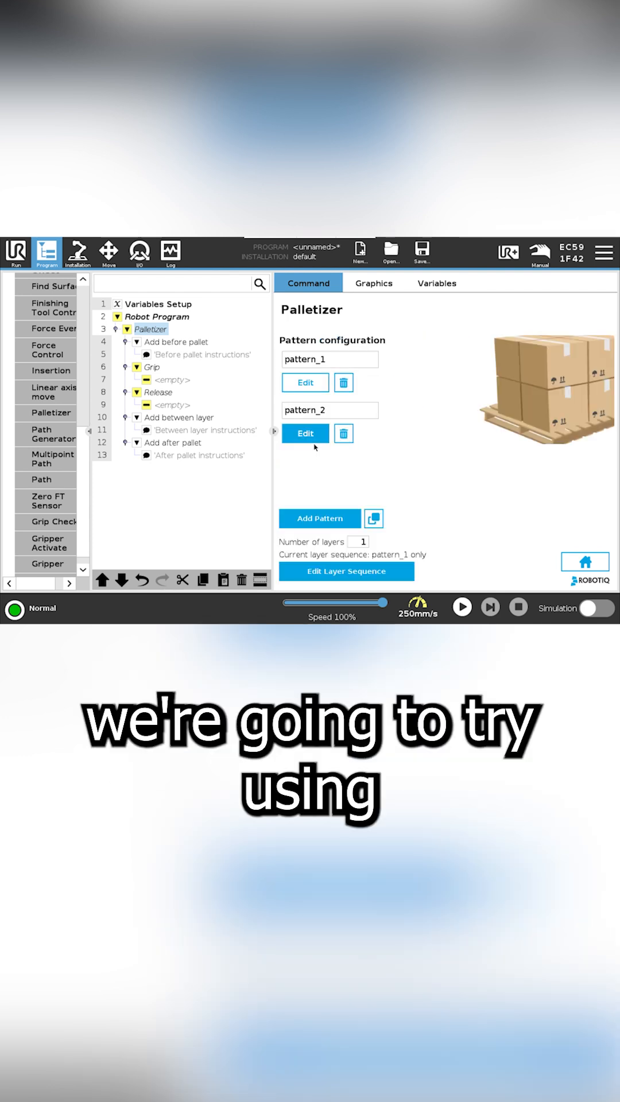
pyautogui.click(304, 433)
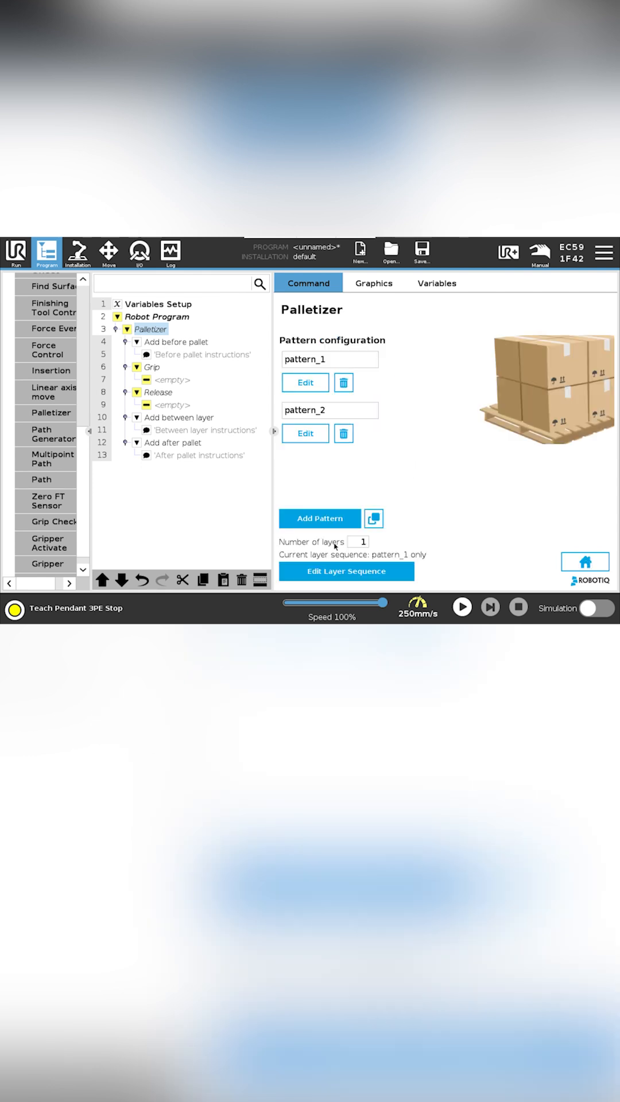
# Step: Set 2 layers alternating between pattern_1 and pattern_2 in the layer sequence
pyautogui.click(345, 571)
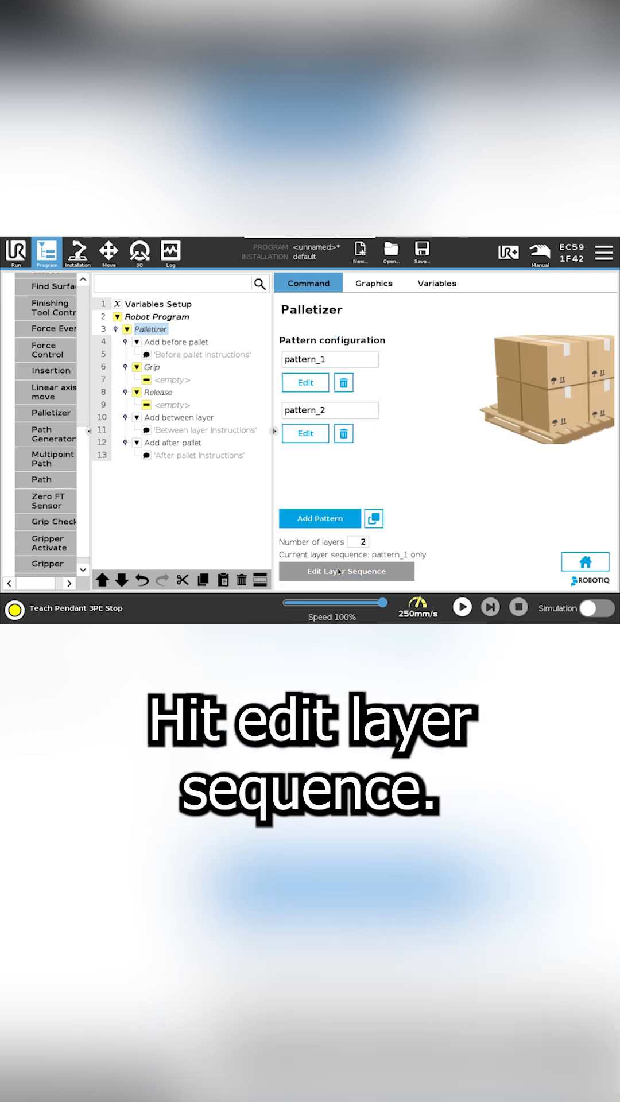
pyautogui.click(345, 571)
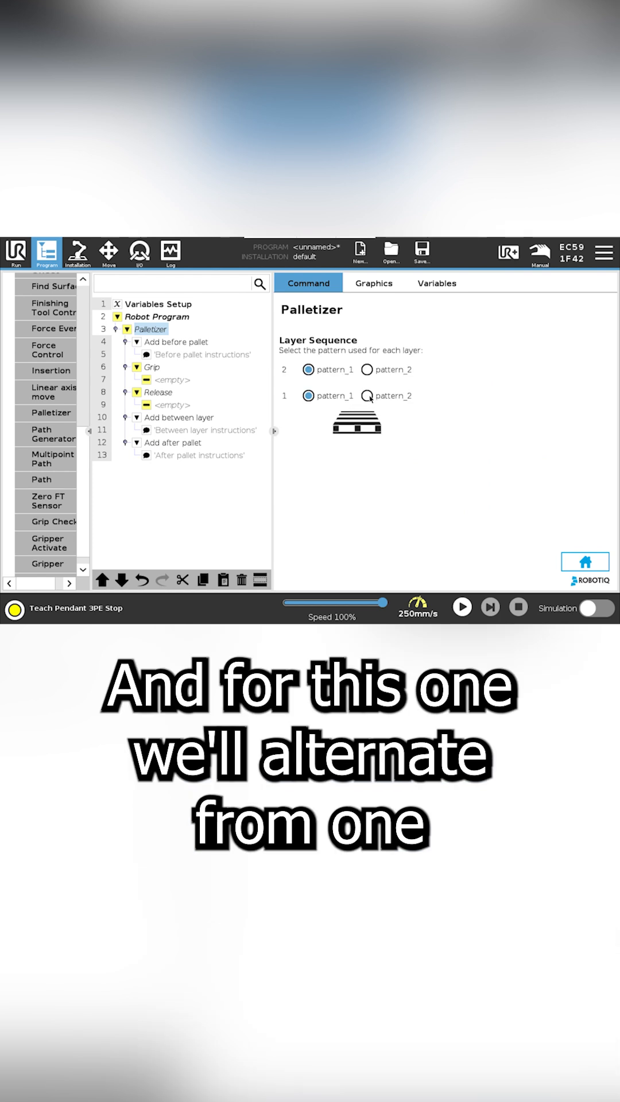
pyautogui.click(368, 395)
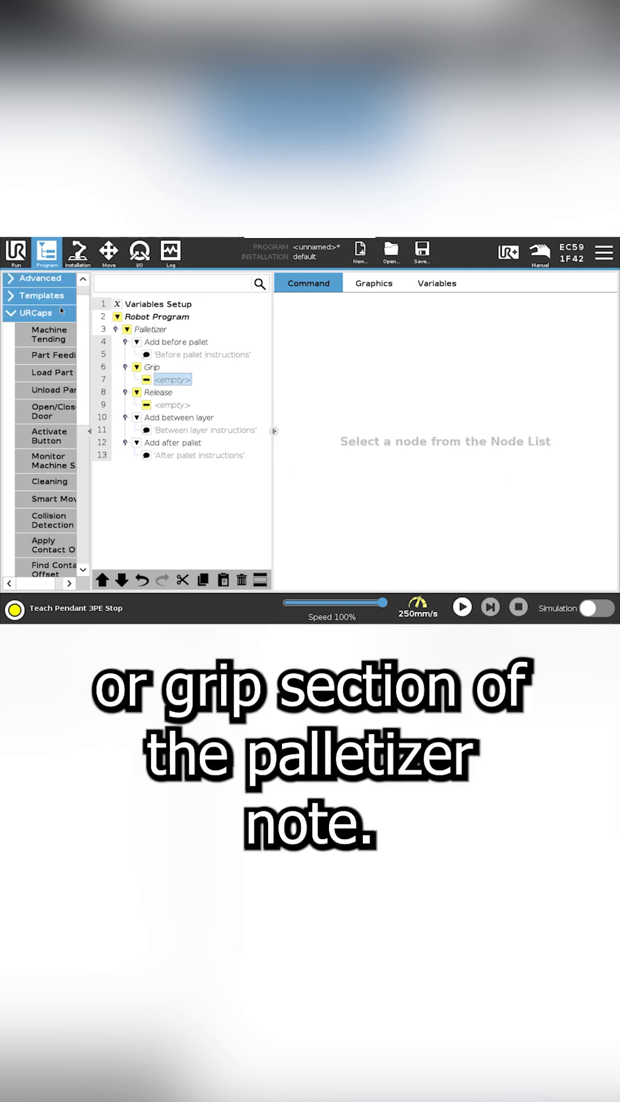
# Step: Add Set Suck_P1=On under Grip and Set Suck_P1=Off under Release
pyautogui.click(150, 330)
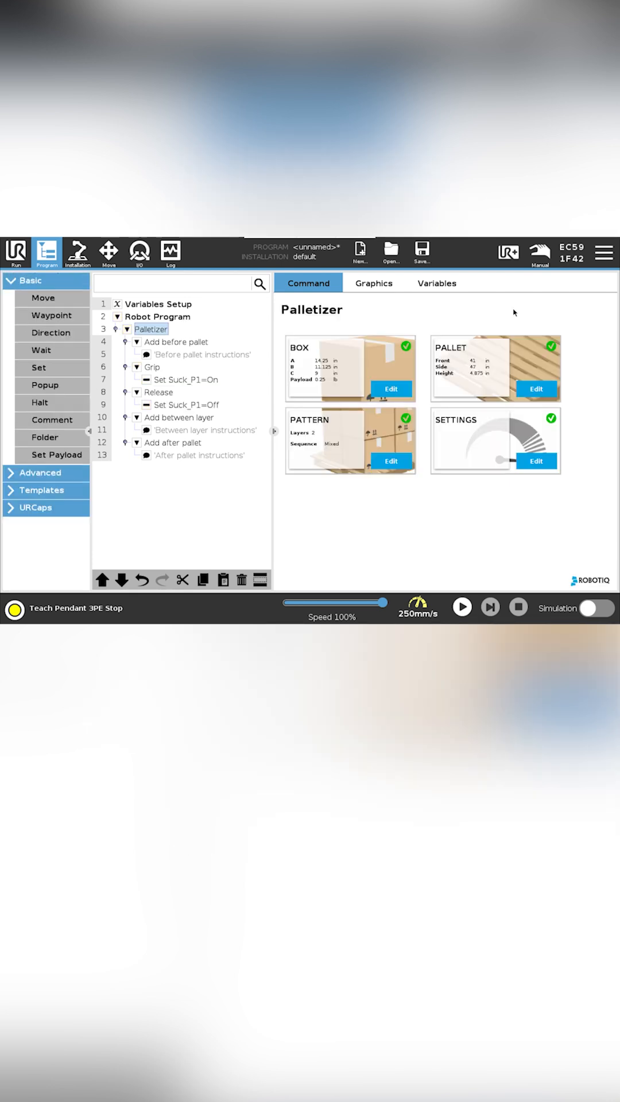